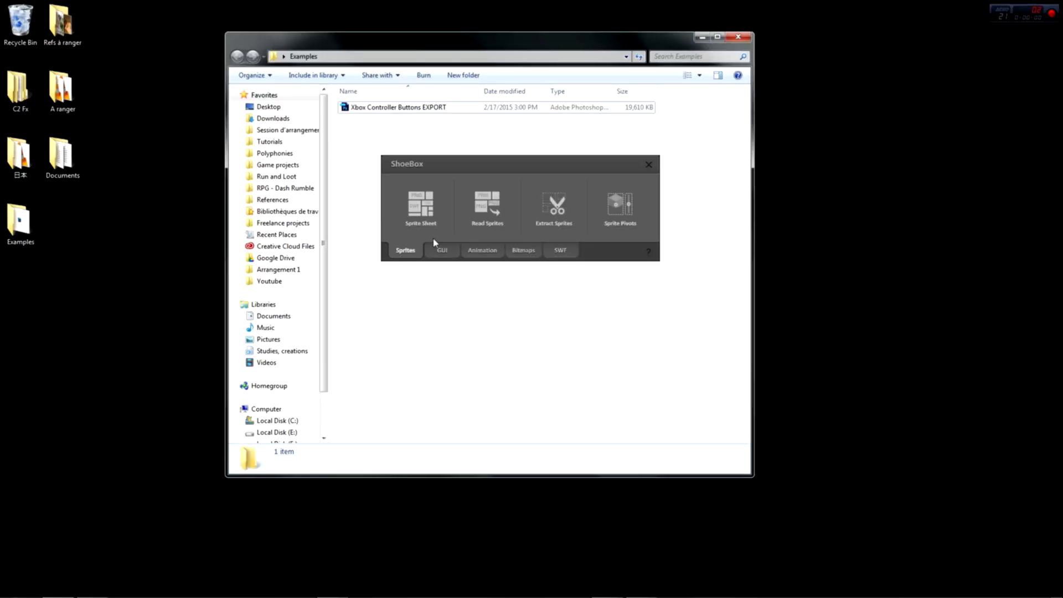
# Browse the Animation, SWF and GUI tool groups in ShoeBox
pyautogui.click(482, 250)
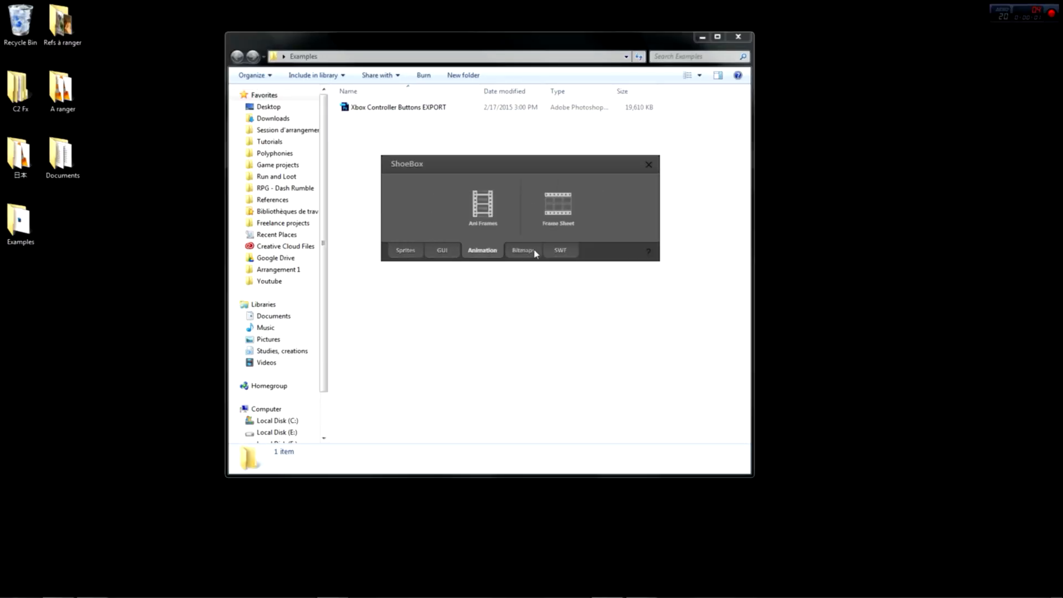
pyautogui.click(560, 250)
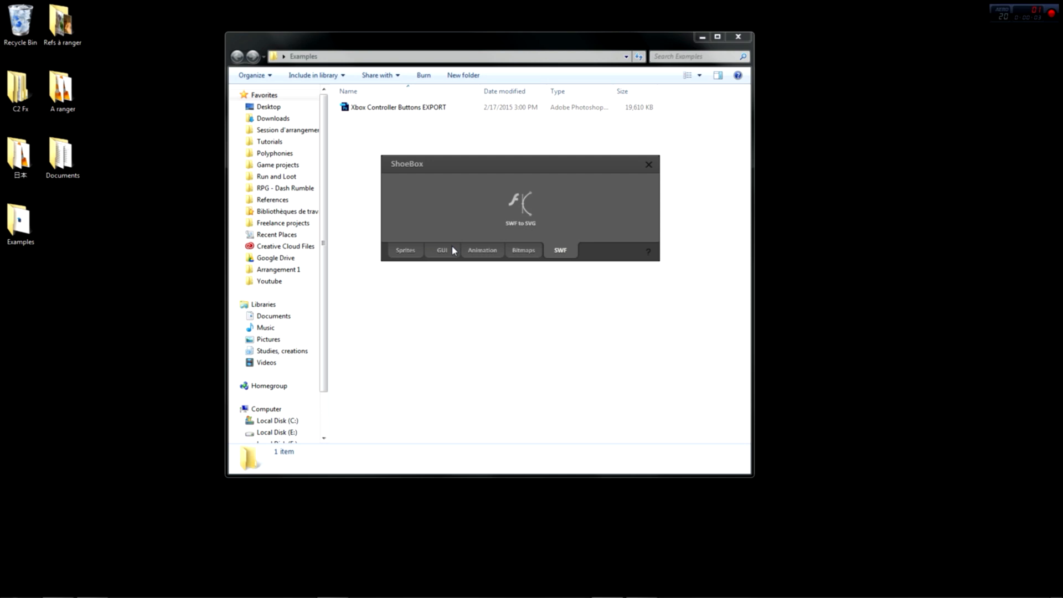
pyautogui.click(442, 249)
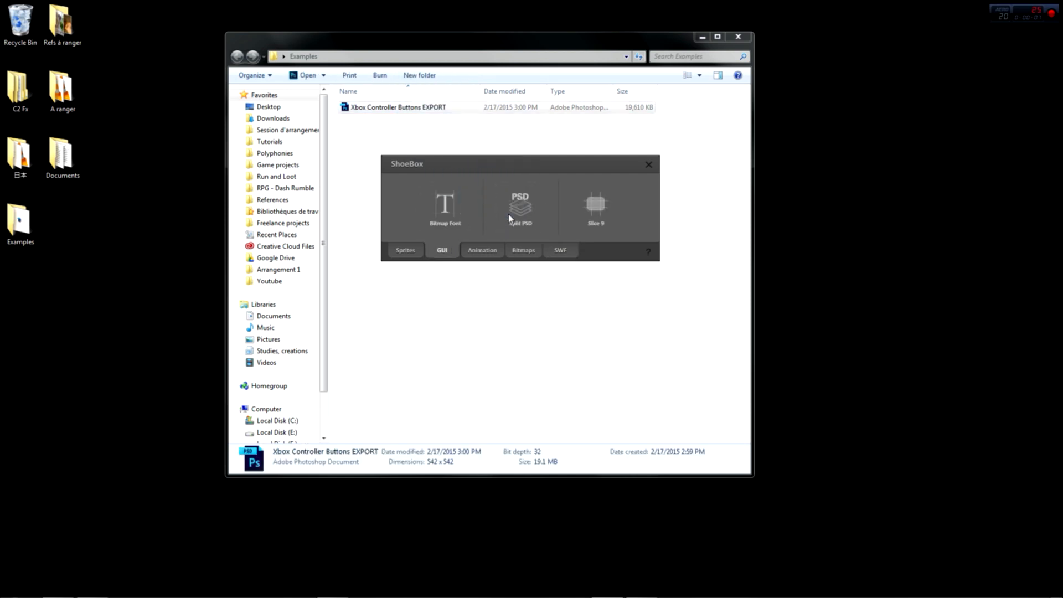
# Split the Xbox Controller Buttons EXPORT PSD into 16 PNG layers saved to the Examples folder
pyautogui.click(521, 204)
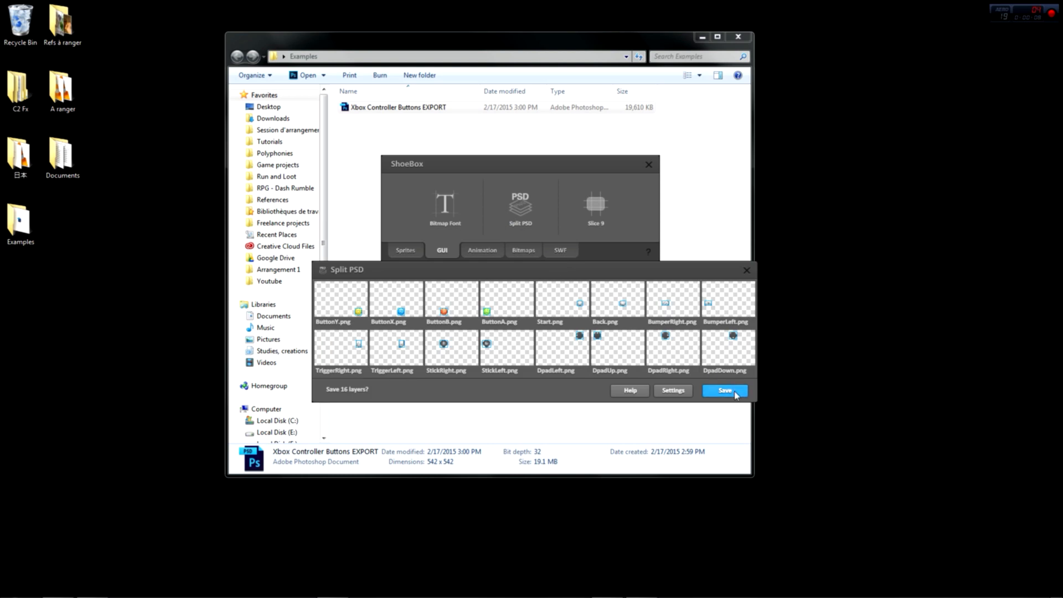
pyautogui.click(724, 390)
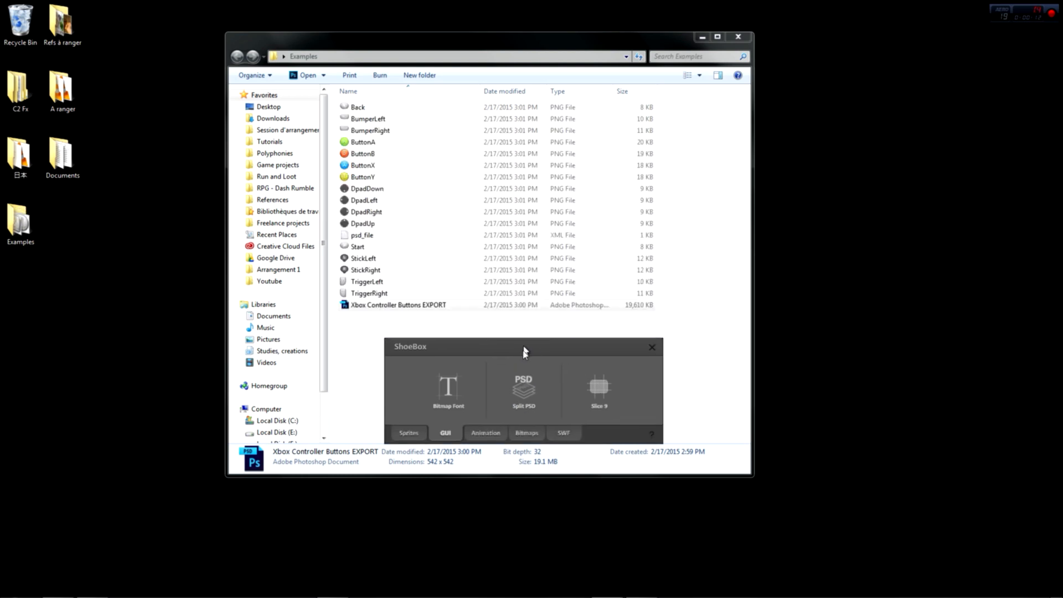
pyautogui.moveTo(524, 346); pyautogui.dragTo(585, 338)
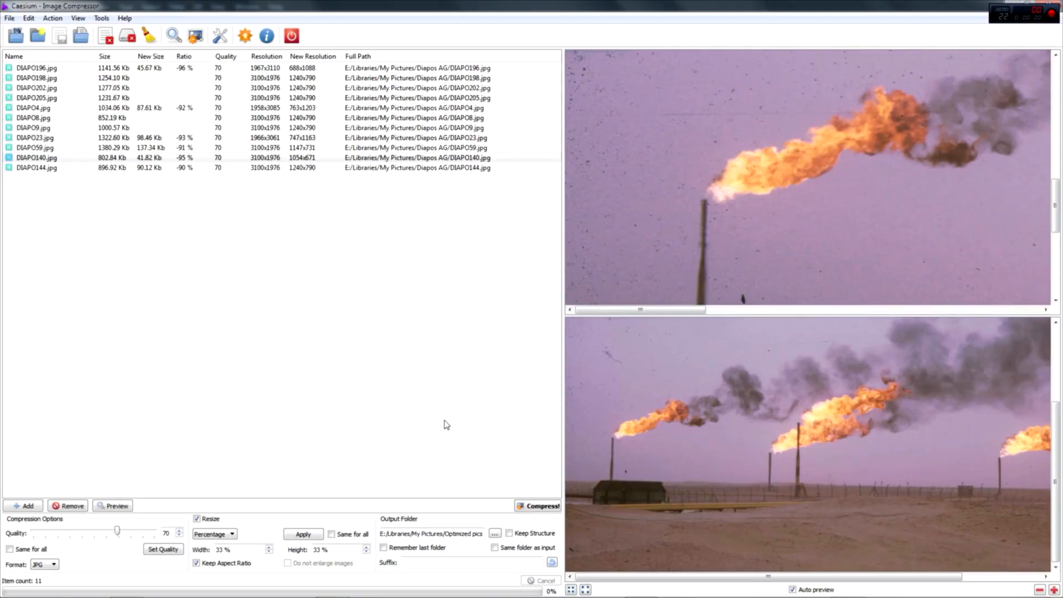
pyautogui.moveTo(471, 515)
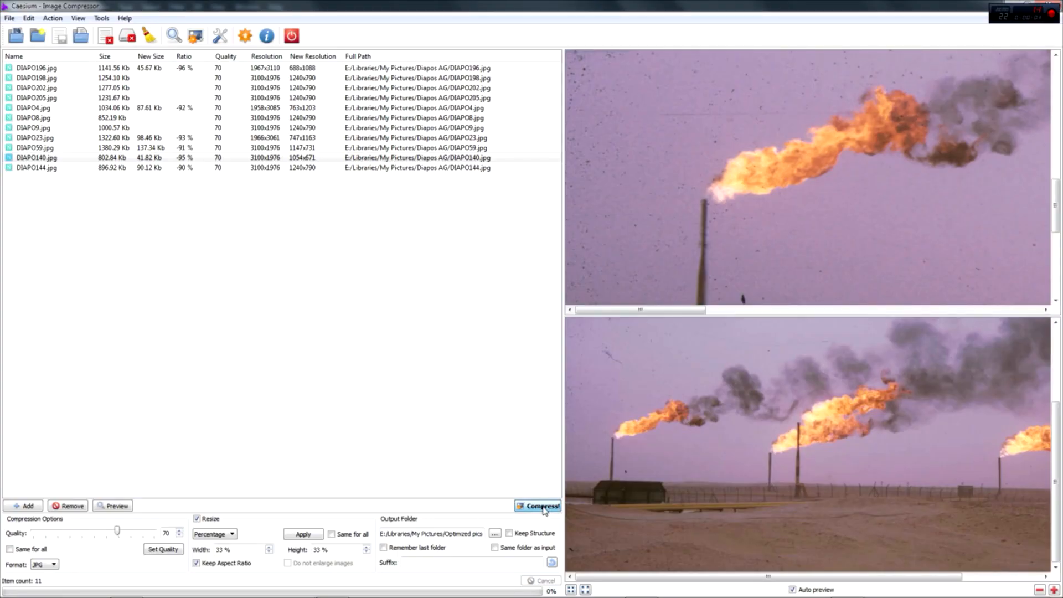
# Compress the 11 DIAPO photos at quality 70 and 33% size, saving 10.99 Mb
pyautogui.click(537, 505)
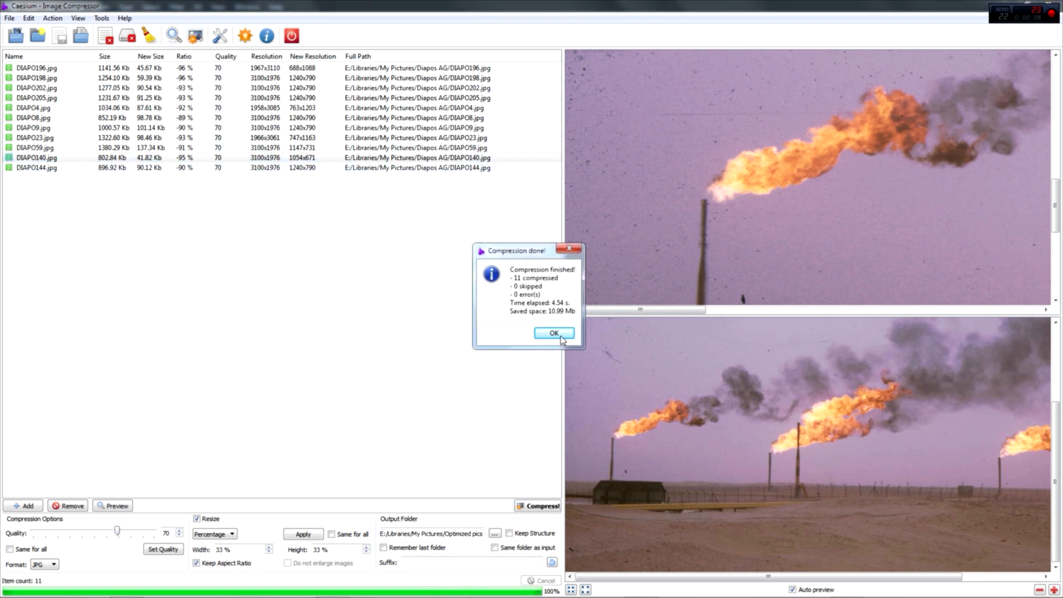
pyautogui.moveTo(534, 318)
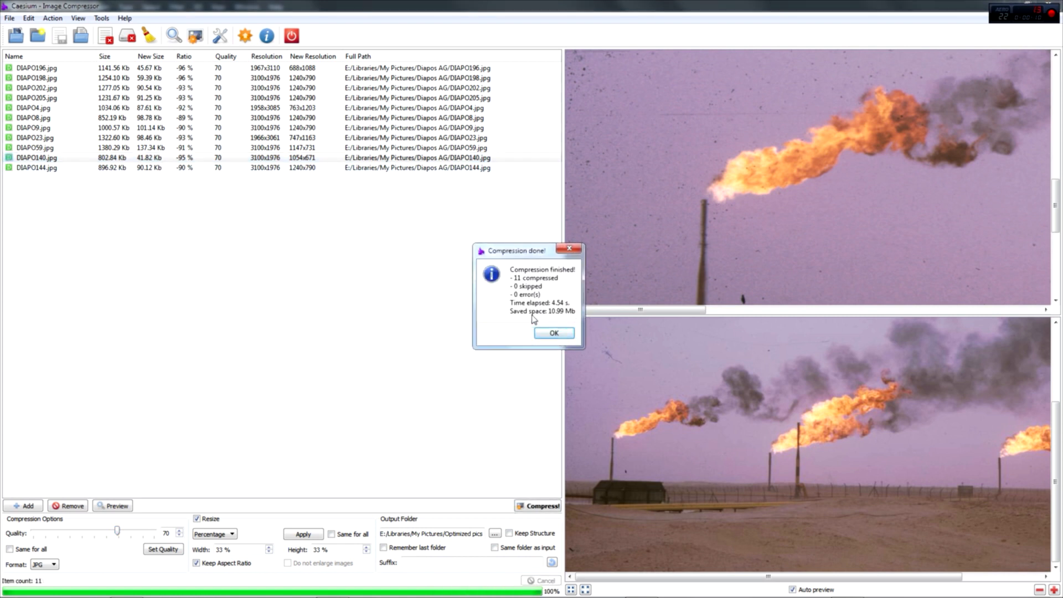
pyautogui.click(553, 333)
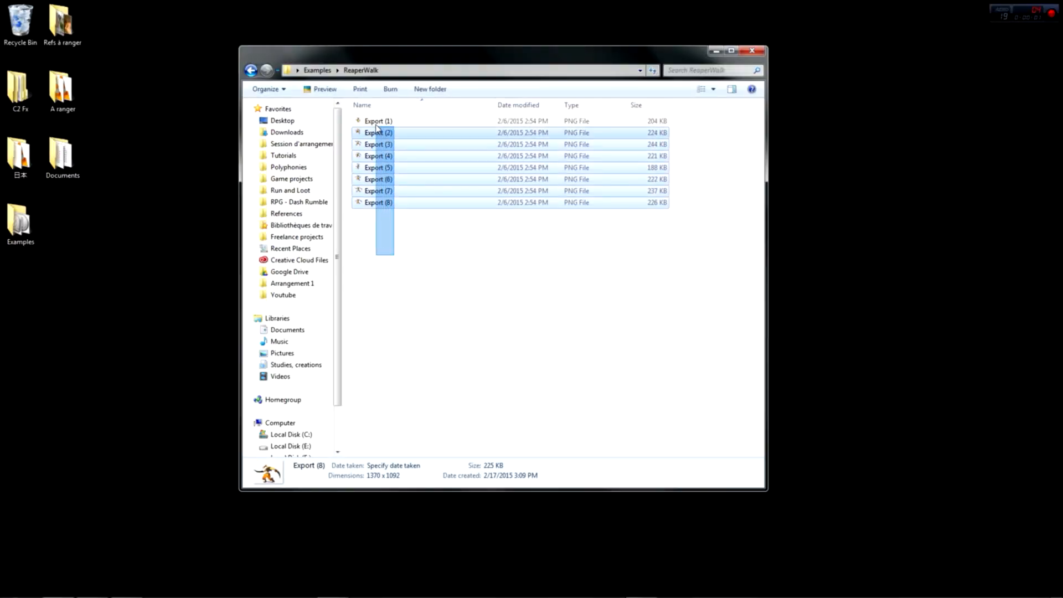
# Send the eight selected Export PNGs to Bulk Rename Utility via Bulk Rename Here
pyautogui.rightClick(376, 132)
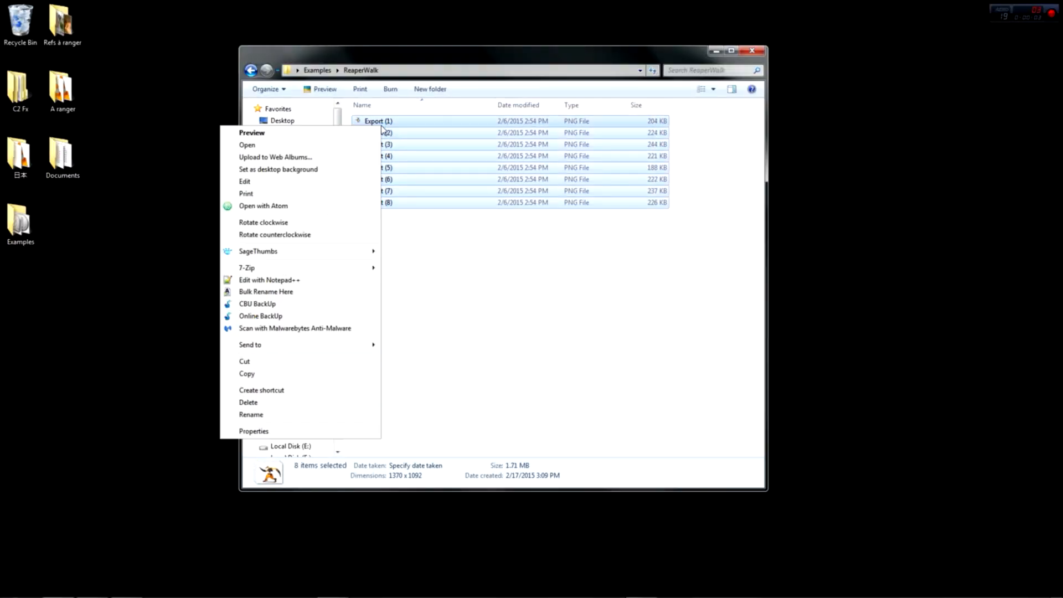
pyautogui.moveTo(254, 292)
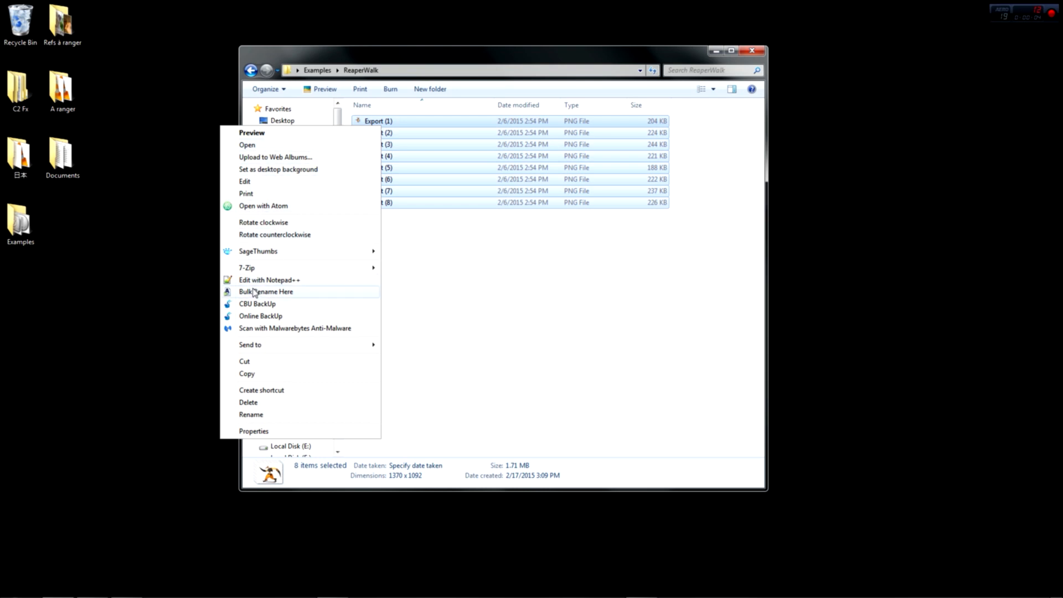
pyautogui.click(267, 291)
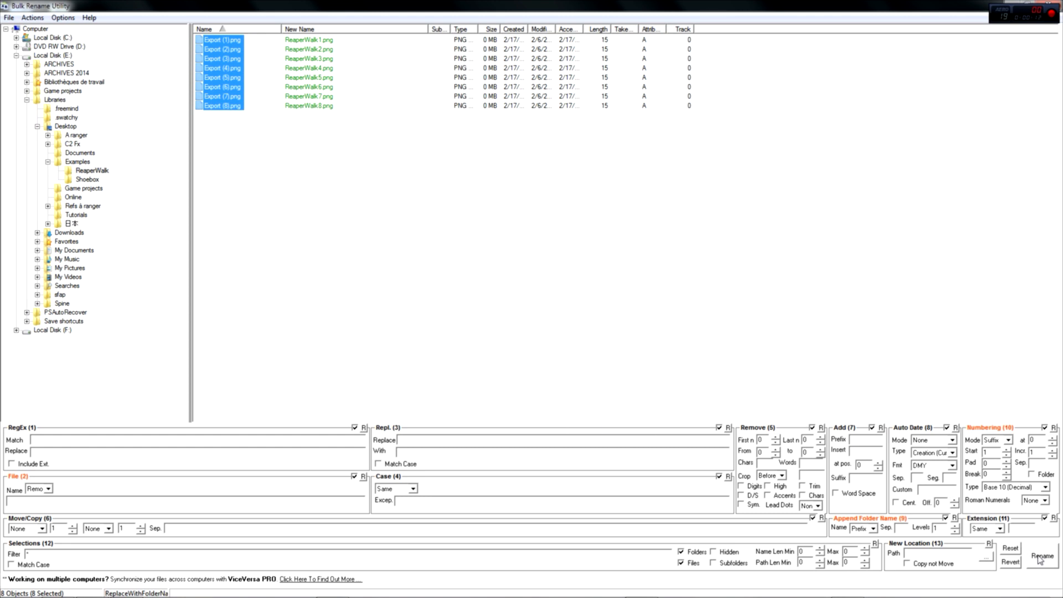
# Rename the eight Export PNGs to ReaperWalk1 through ReaperWalk8
pyautogui.click(1037, 554)
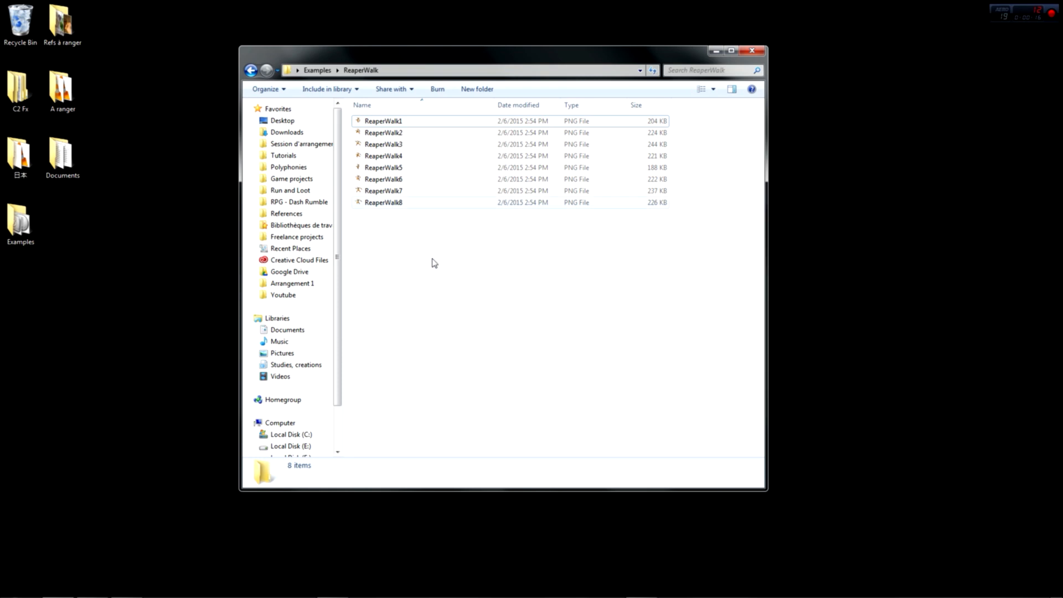
pyautogui.press('ctrl+a')
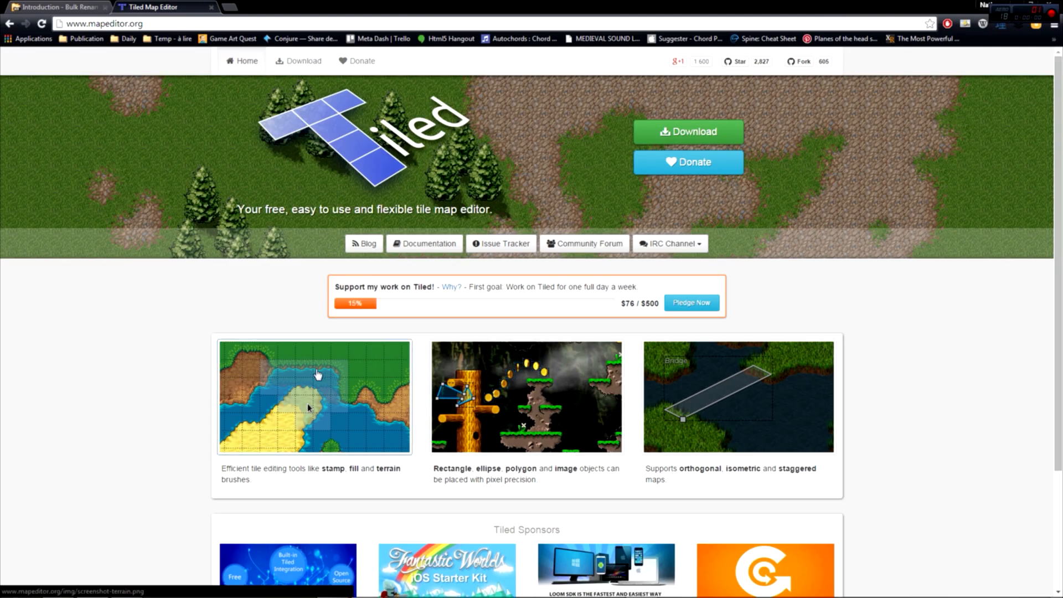
# View the enlarged isometric grass-and-water map screenshot on mapeditor.org
pyautogui.click(309, 404)
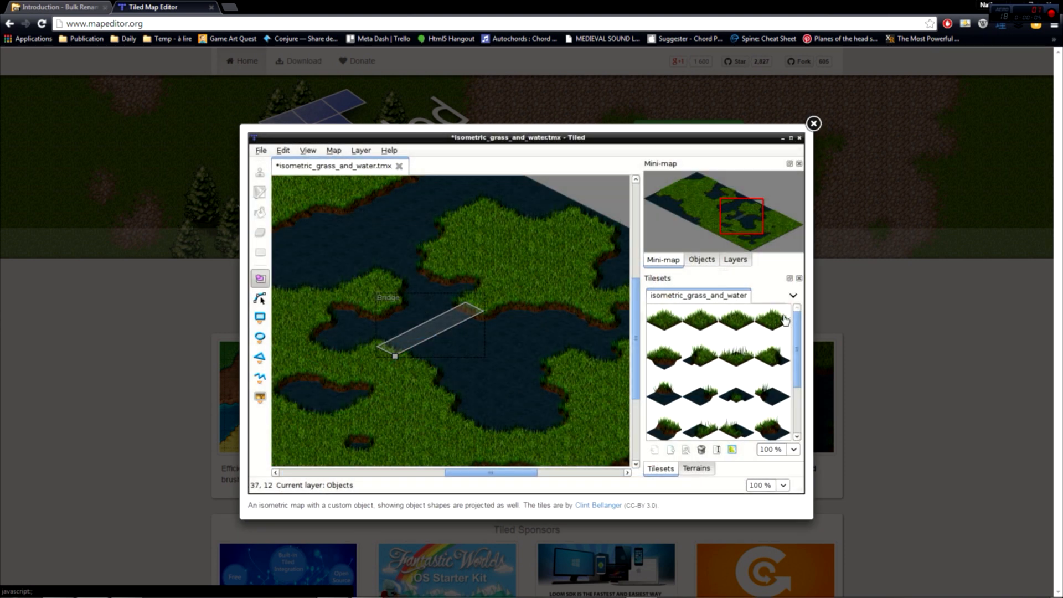
pyautogui.moveTo(886, 401)
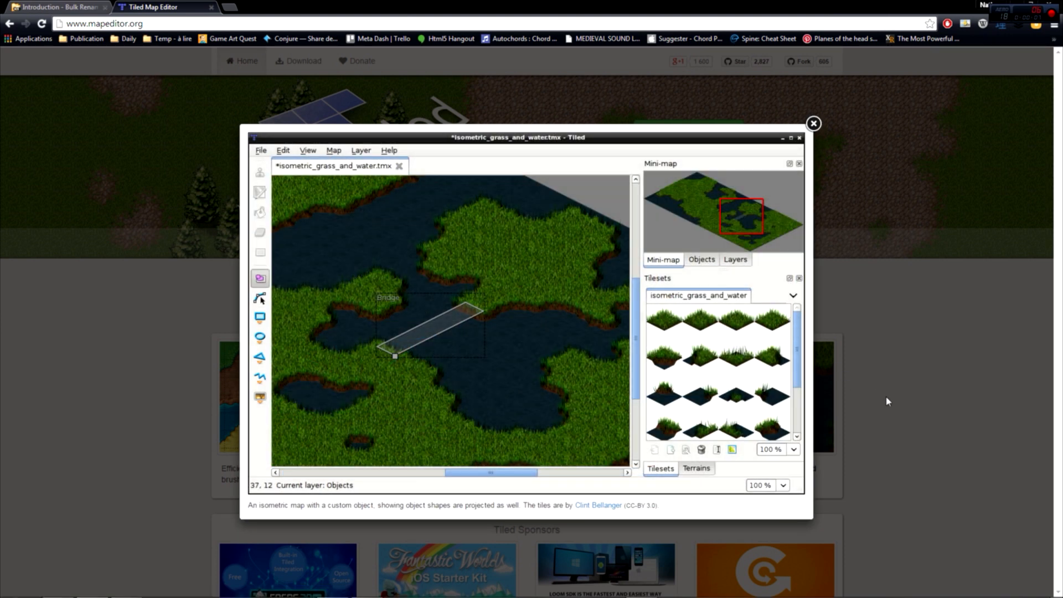
pyautogui.click(813, 123)
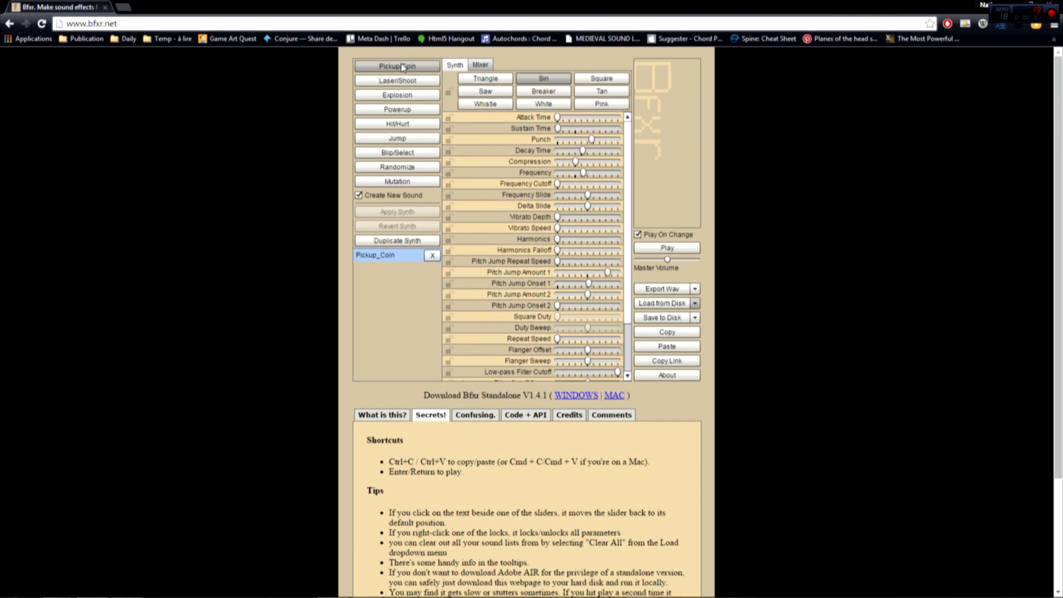
# Generate another Pickup/Coin sound and export Pickup_Coin5 as a WAV file
pyautogui.click(397, 66)
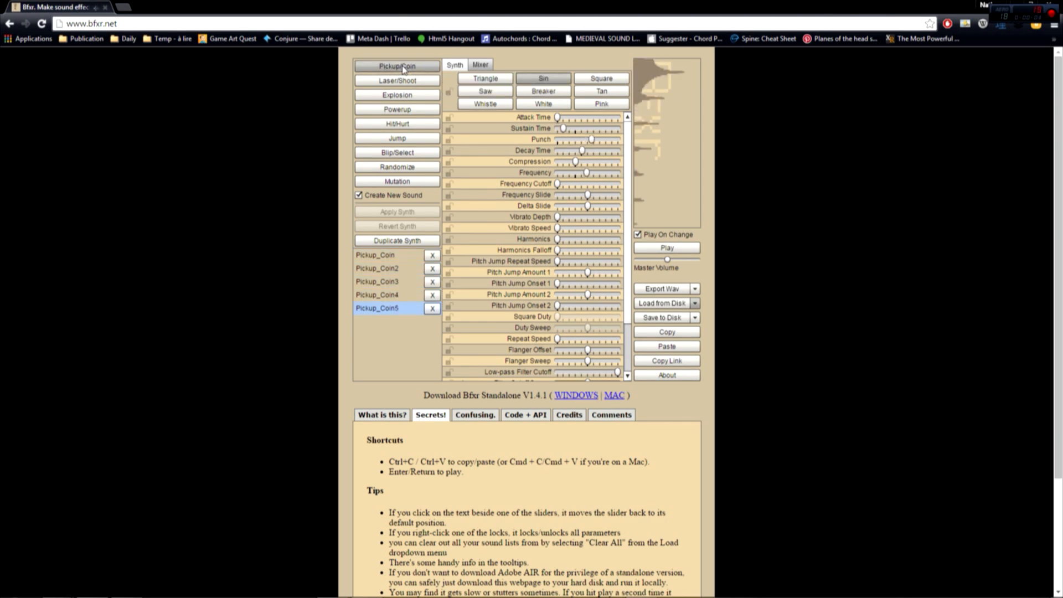
pyautogui.click(662, 289)
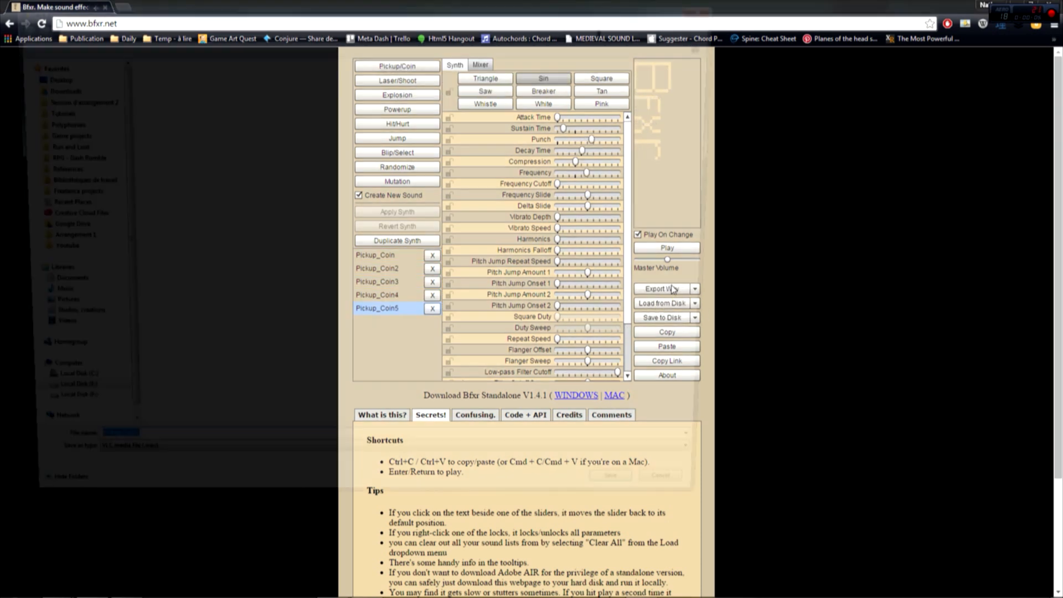
pyautogui.click(661, 288)
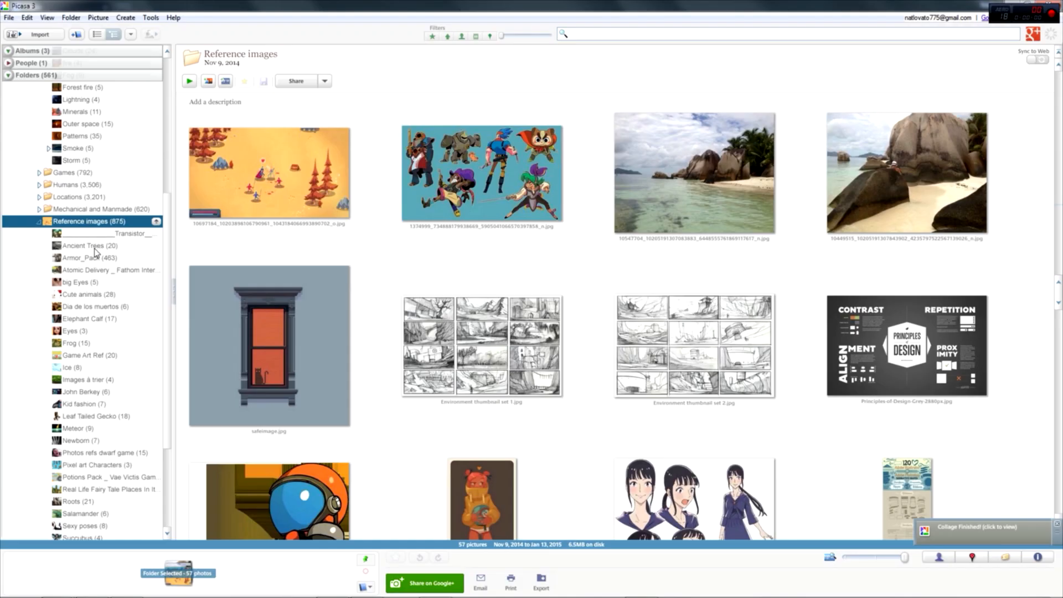
# Browse the Armor_Pack reference folder and view the knight-on-horseback painting full size
pyautogui.click(78, 257)
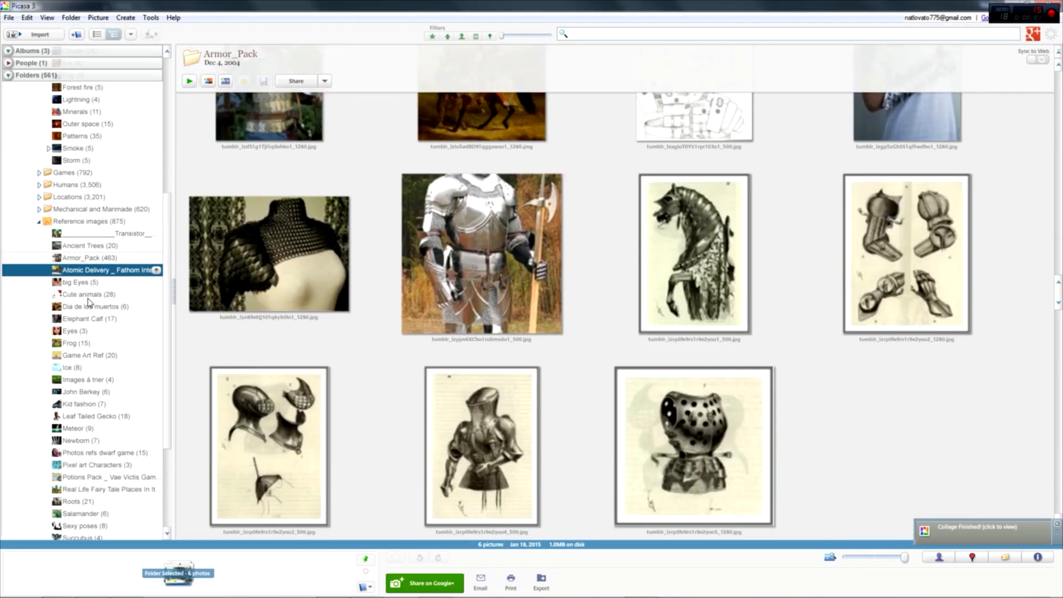
pyautogui.scroll(-3)
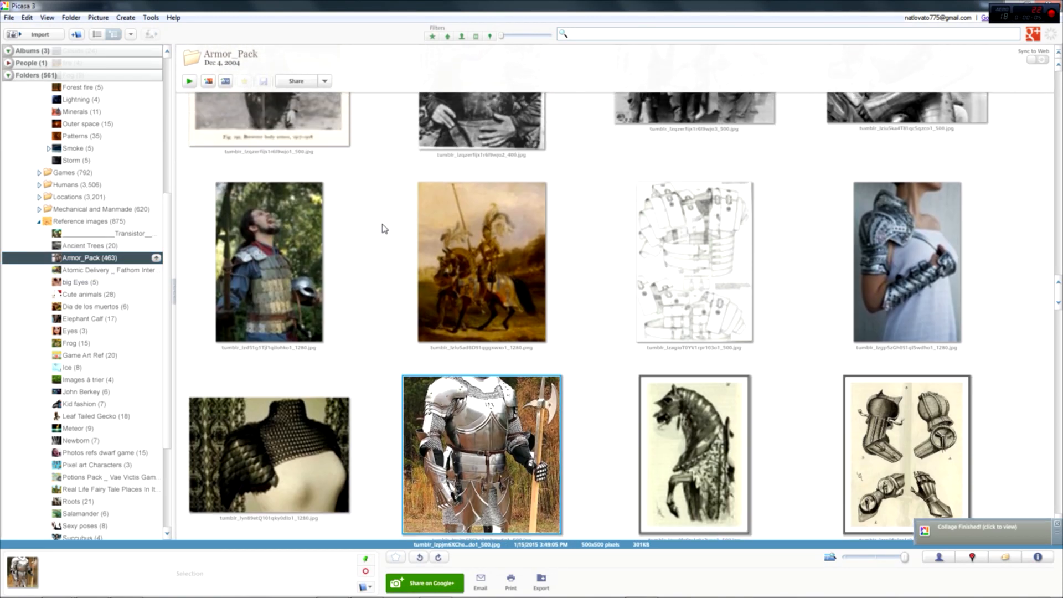
pyautogui.doubleClick(481, 262)
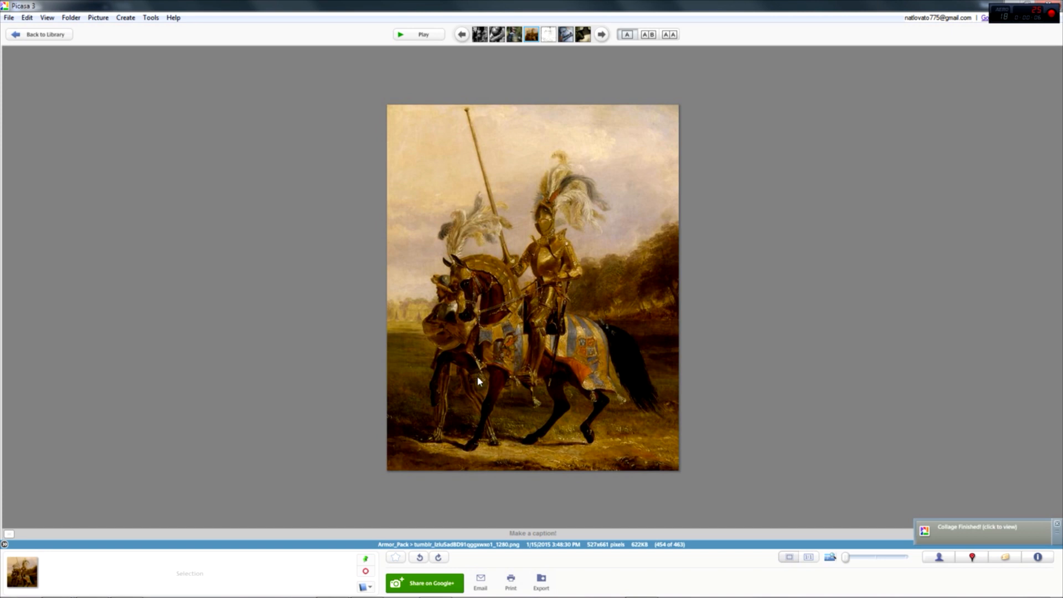
pyautogui.click(601, 34)
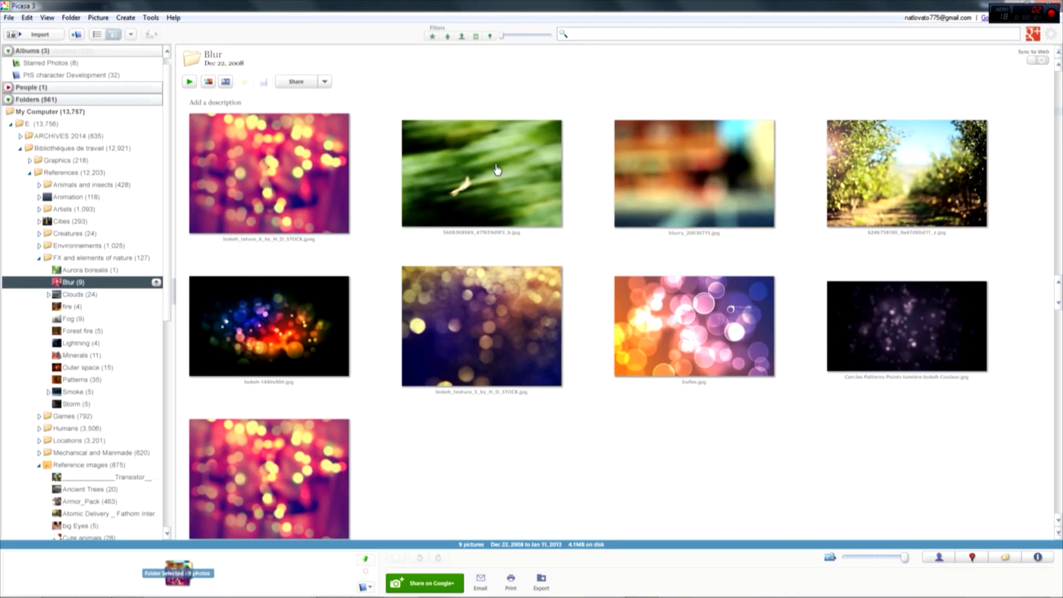
# Create a grid Picture Collage from four bokeh pictures in the Blur folder
pyautogui.click(125, 17)
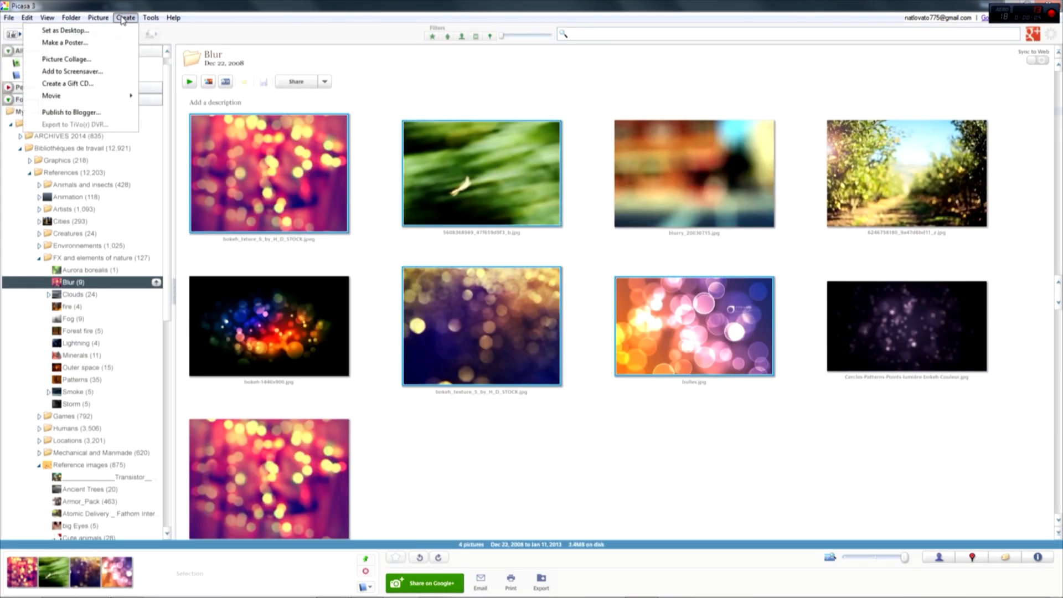
pyautogui.click(67, 59)
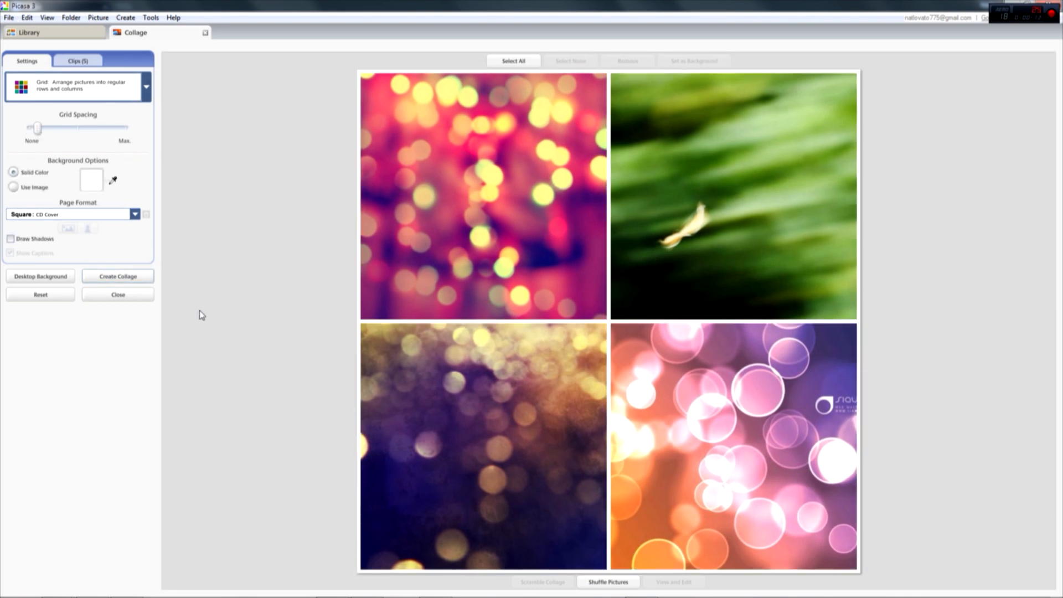
pyautogui.click(118, 276)
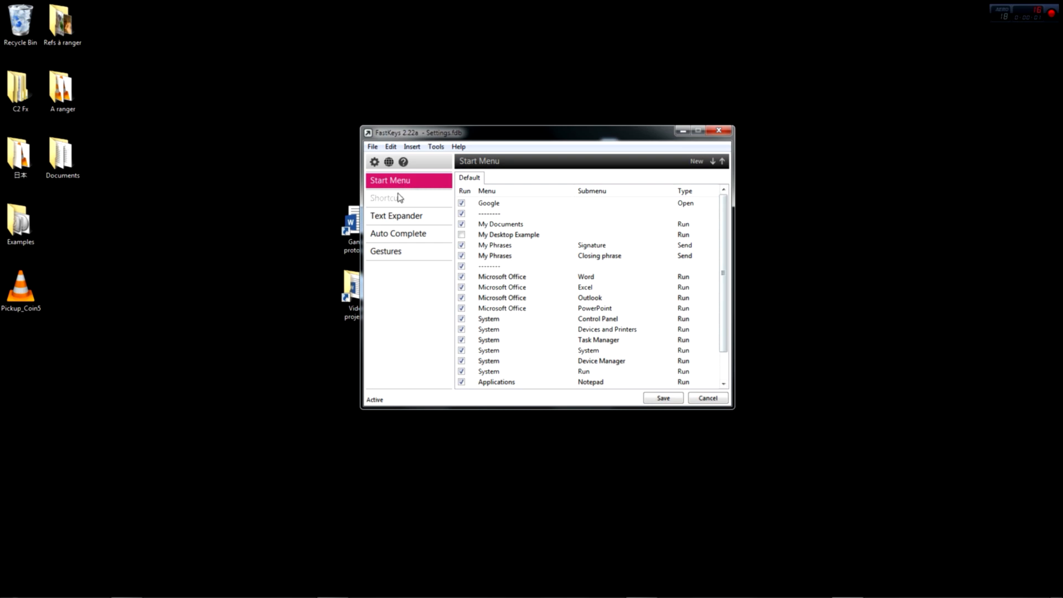
# Review the Text Expander abbreviations and bring up the Auto Complete word lists in FastKeys
pyautogui.click(395, 216)
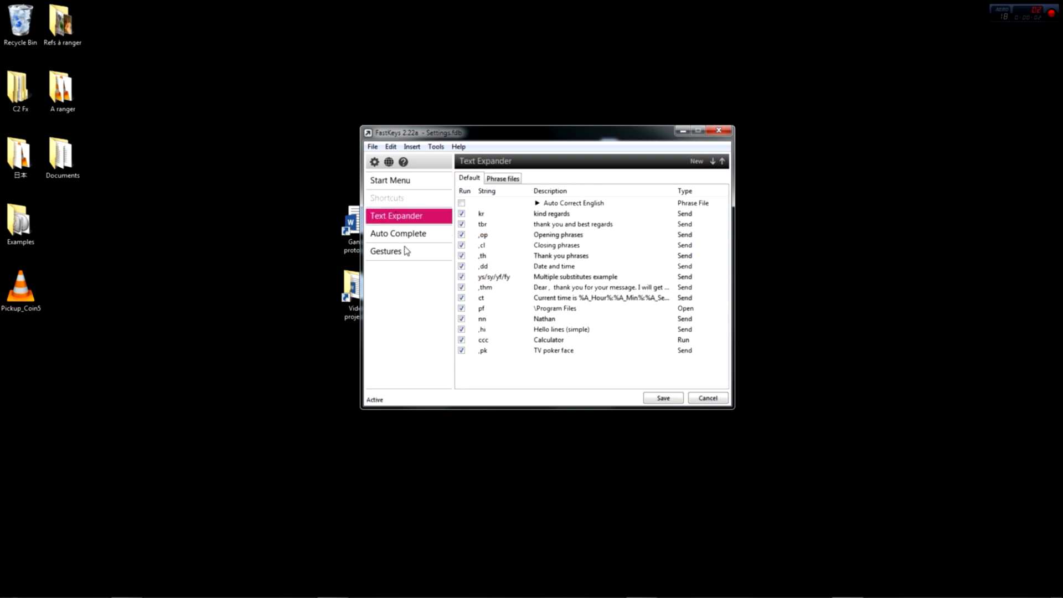
pyautogui.click(398, 233)
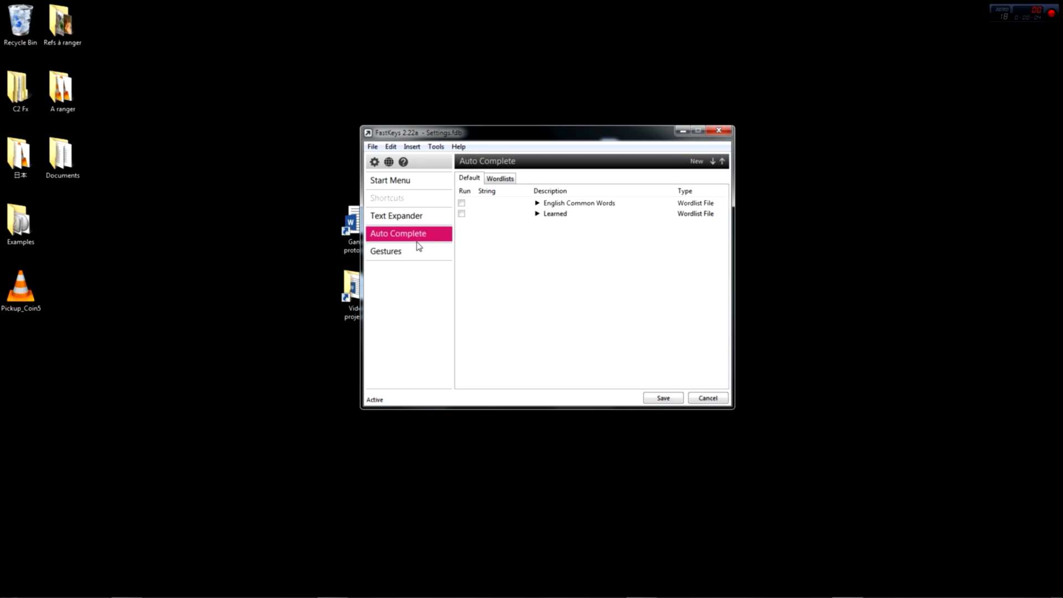
pyautogui.click(386, 251)
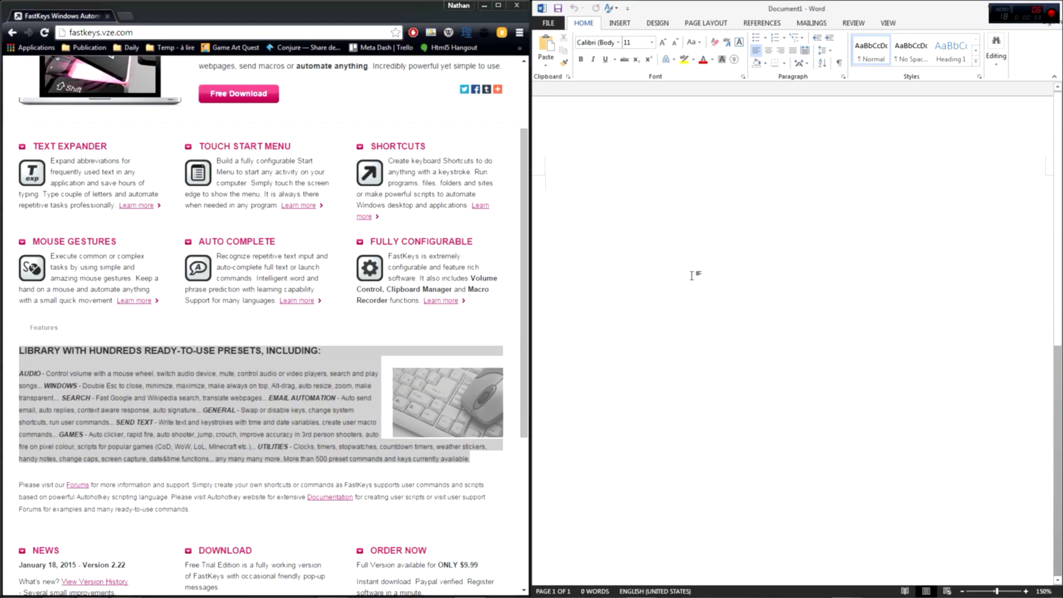
pyautogui.moveTo(636, 194)
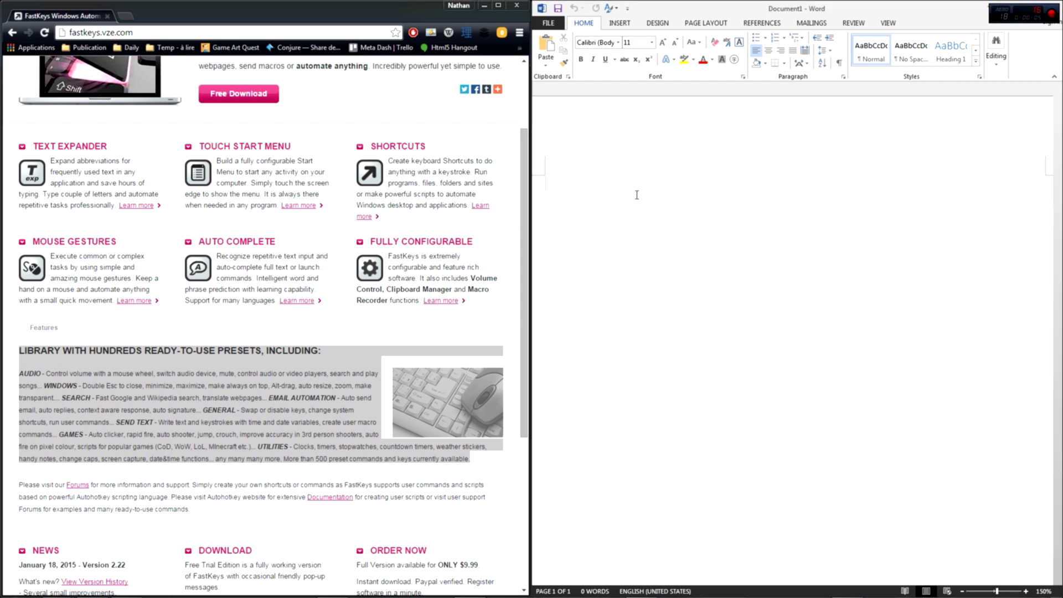